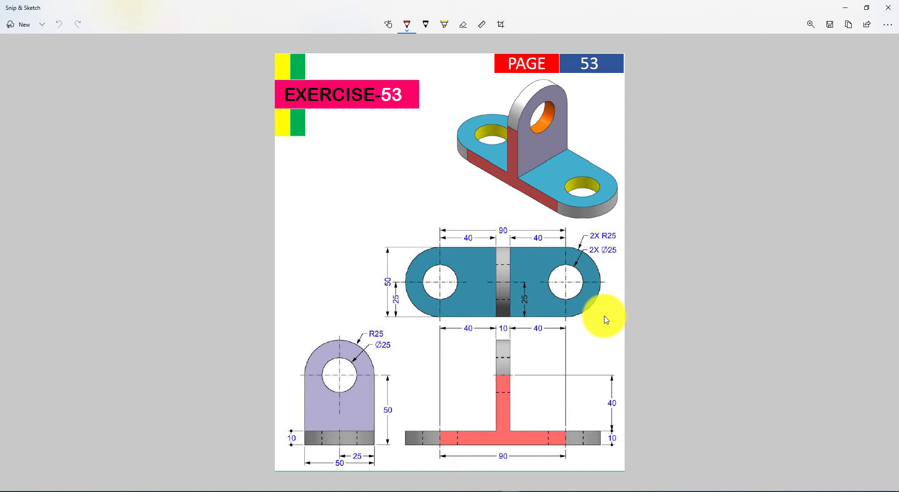
{"action": "mouse_move", "coordinate": [461, 253]}
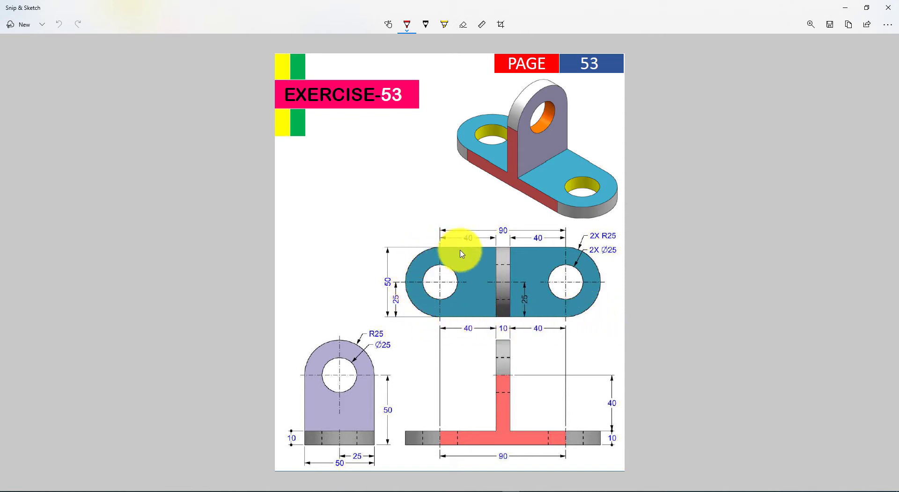
{"action": "mouse_move", "coordinate": [409, 299]}
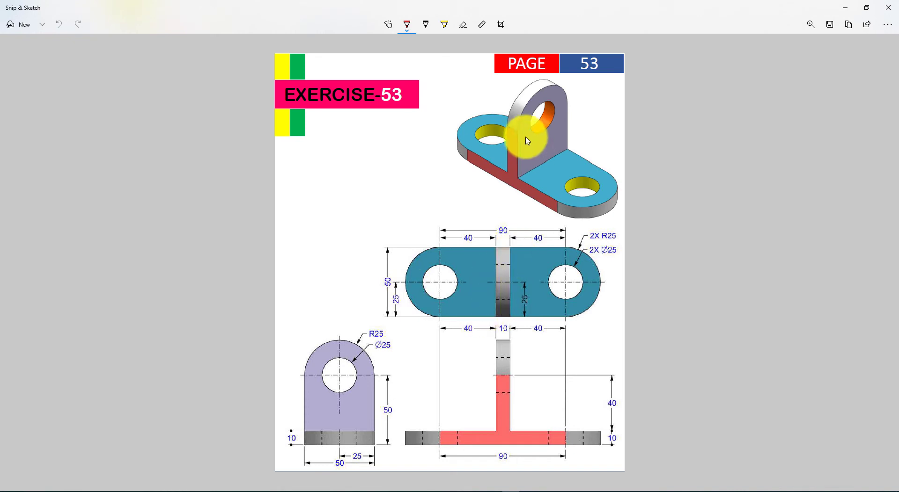
{"action": "mouse_move", "coordinate": [556, 98]}
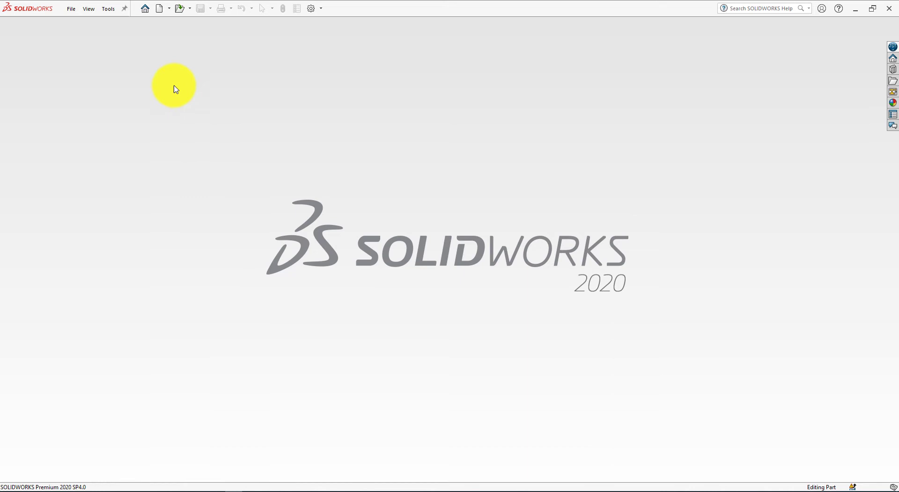
Create a new part and switch the scene to Plain White
{"action": "left_click", "coordinate": [161, 8]}
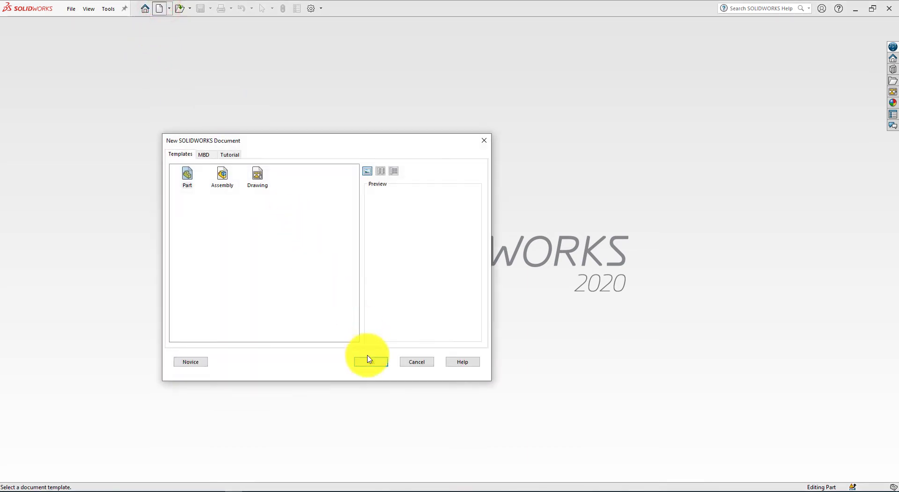
{"action": "left_click", "coordinate": [370, 362]}
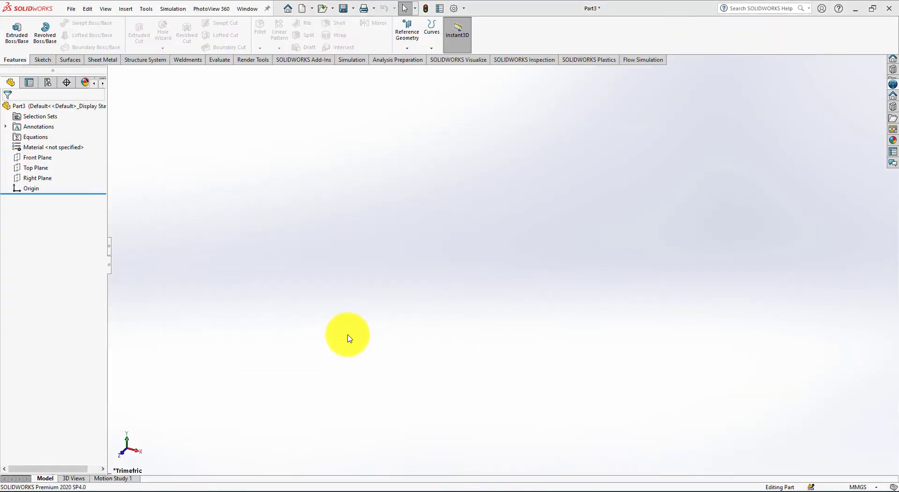
{"action": "mouse_move", "coordinate": [553, 71]}
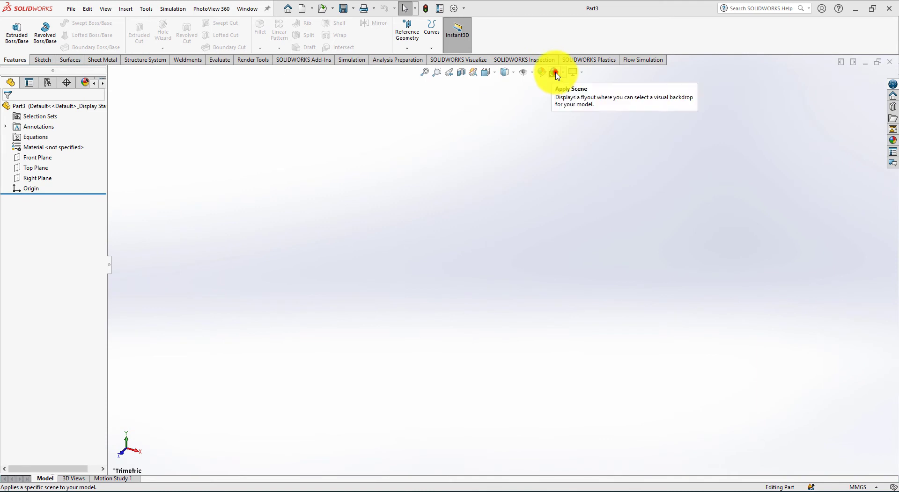
{"action": "left_click", "coordinate": [552, 73]}
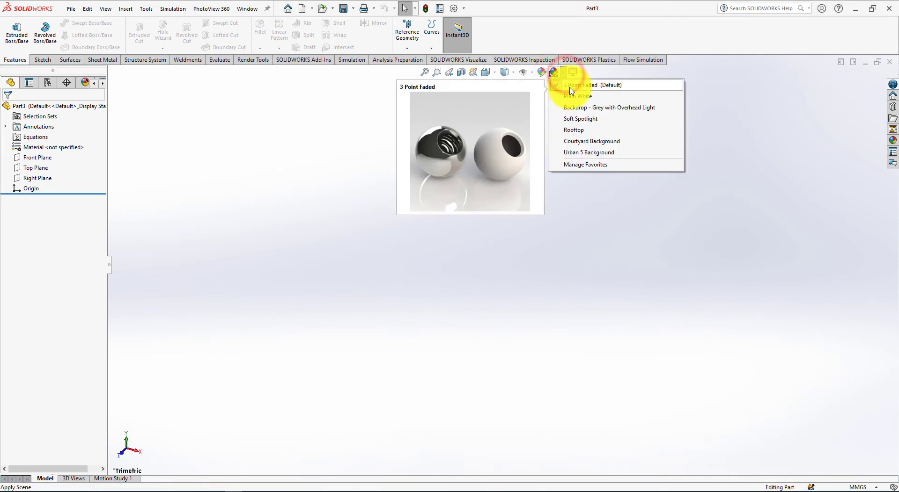
{"action": "left_click", "coordinate": [584, 85]}
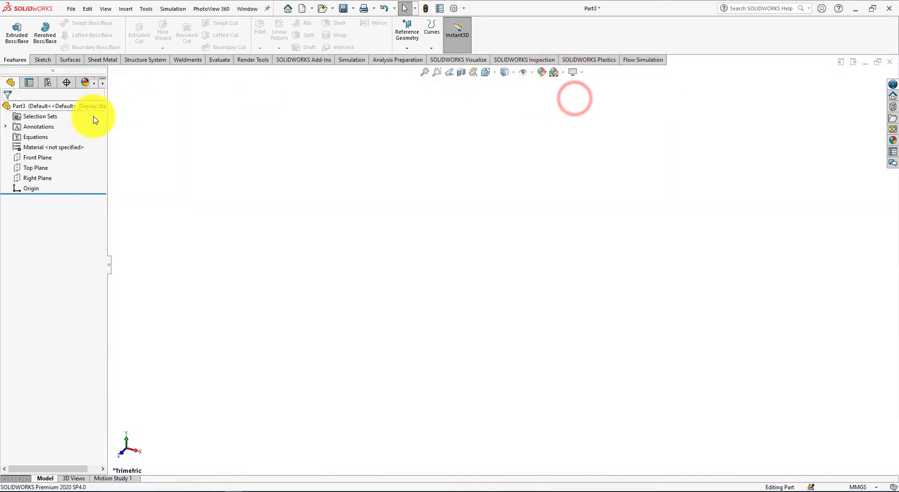
Assign AISI 347 Annealed Stainless Steel as the part material
{"action": "left_click", "coordinate": [53, 148]}
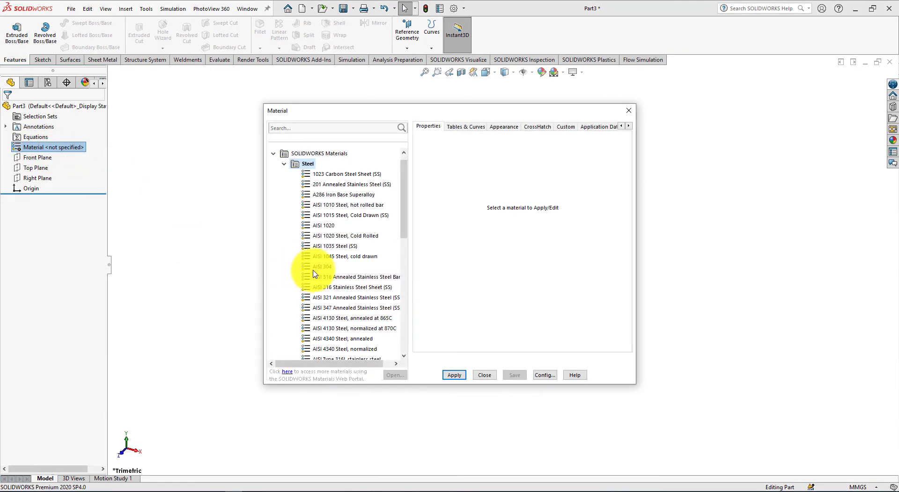
{"action": "left_click", "coordinate": [355, 308]}
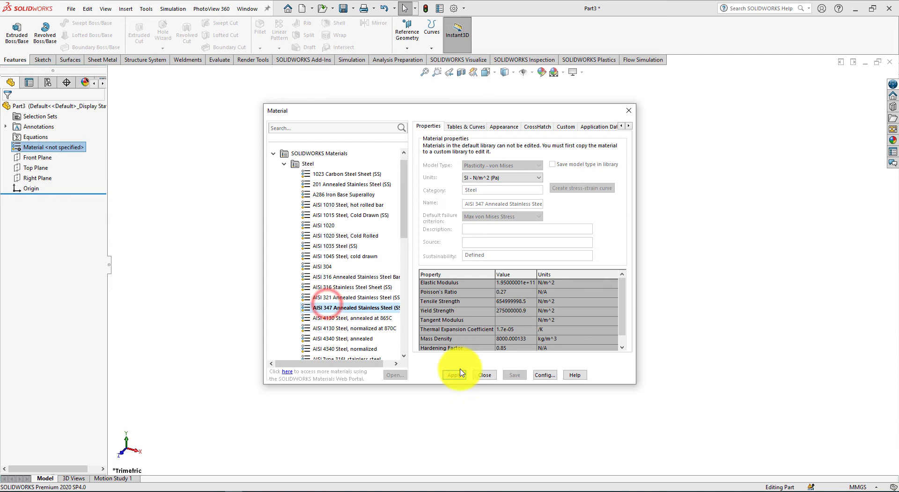
{"action": "left_click", "coordinate": [454, 375]}
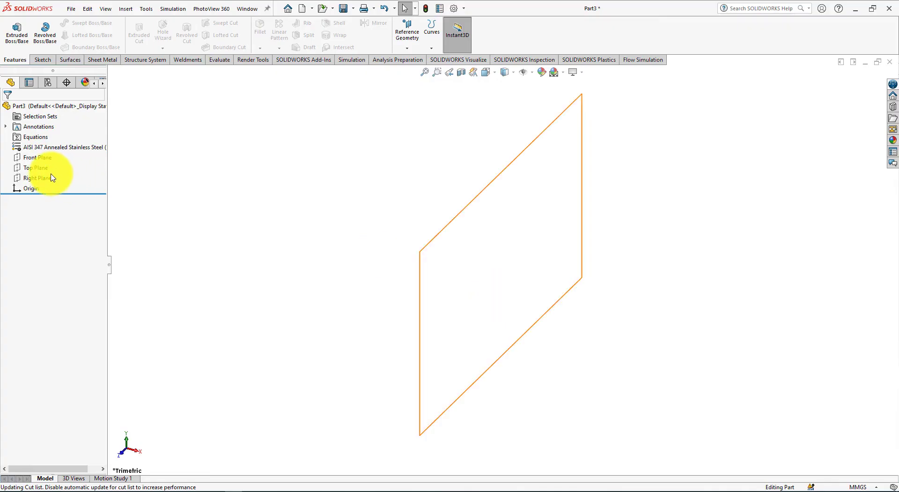
Sketch a centrepoint slot on the Top Plane, 90 between centres and 50 wide
{"action": "left_click", "coordinate": [34, 168]}
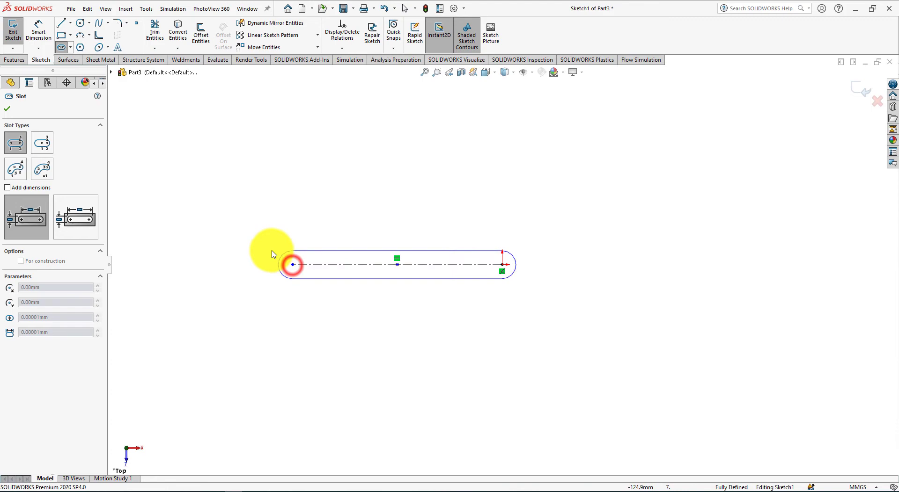
{"action": "left_click_drag", "start_coordinate": [292, 265], "coordinate": [232, 200]}
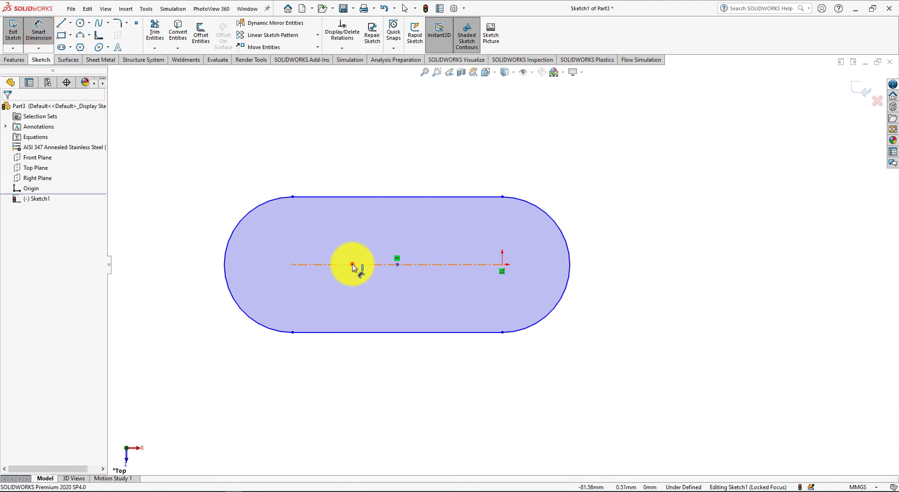
{"action": "left_click", "coordinate": [351, 265]}
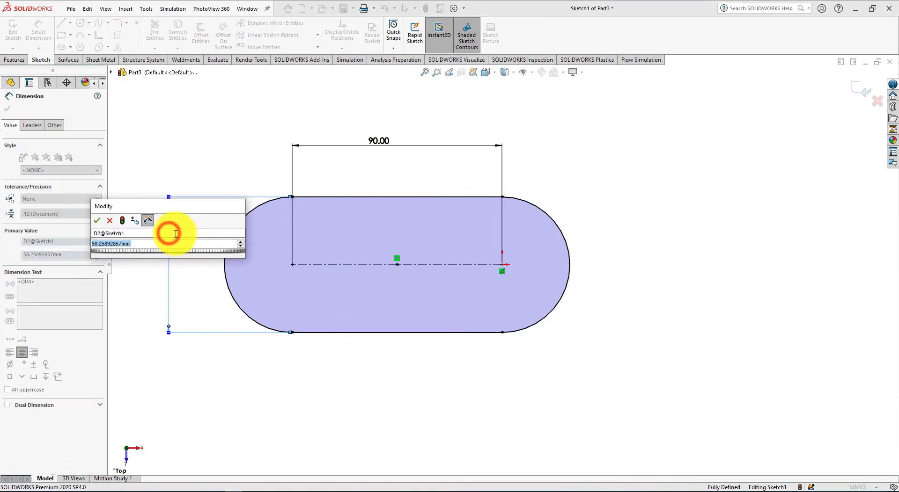
{"action": "left_click", "coordinate": [97, 220]}
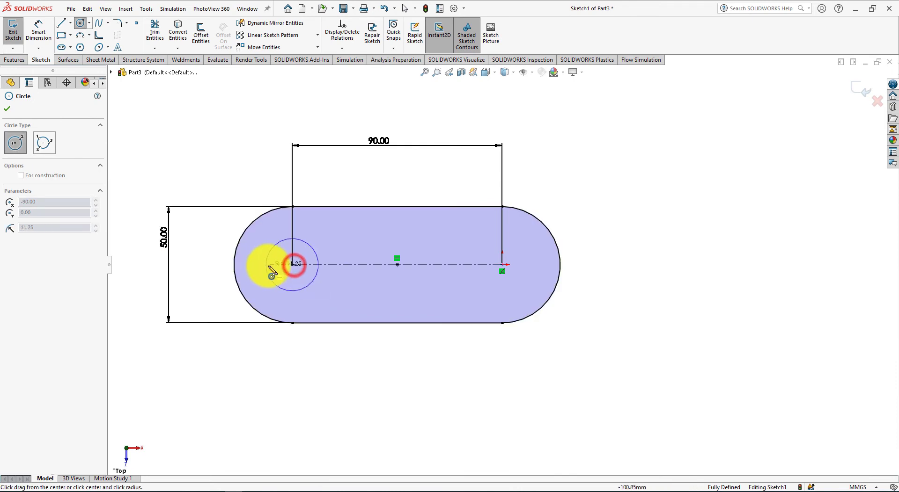
Draw equal Ø25 circles at the slot's left and right end centres
{"action": "left_click", "coordinate": [501, 264]}
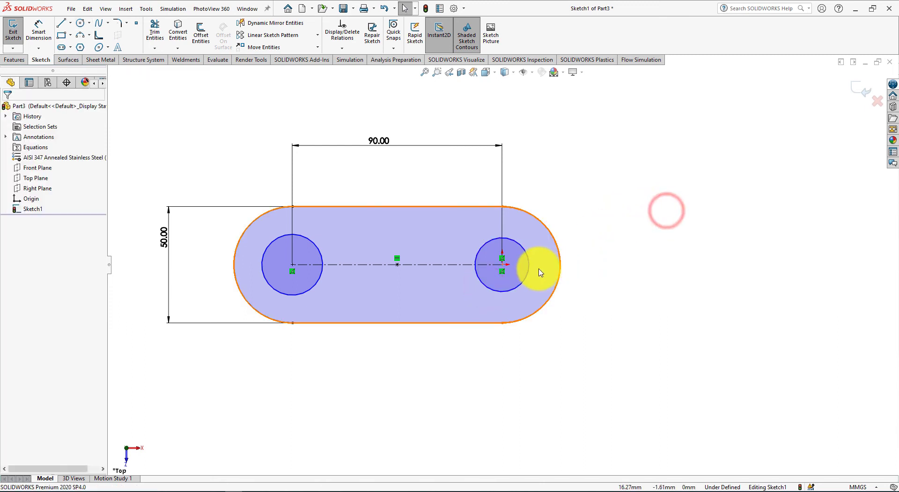
{"action": "left_click", "coordinate": [319, 263]}
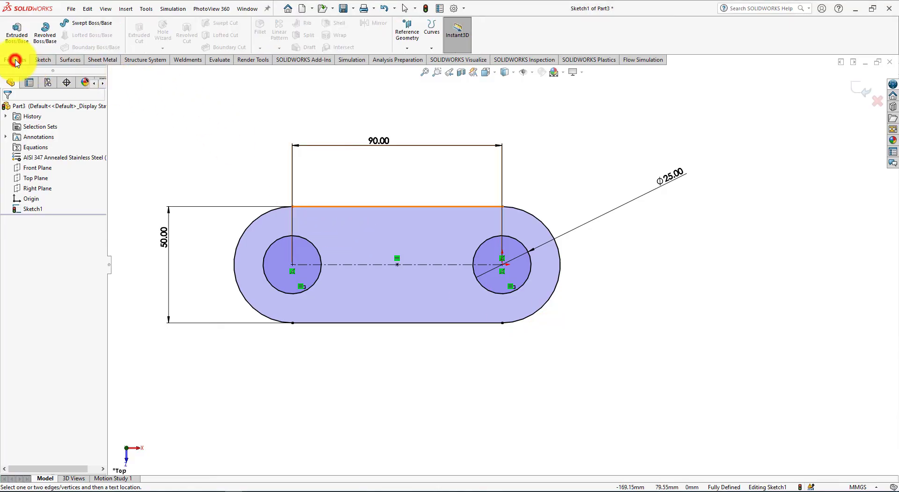
Extrude the holed slot sketch with Extruded Boss/Base, setting the plate depth
{"action": "left_click", "coordinate": [16, 31]}
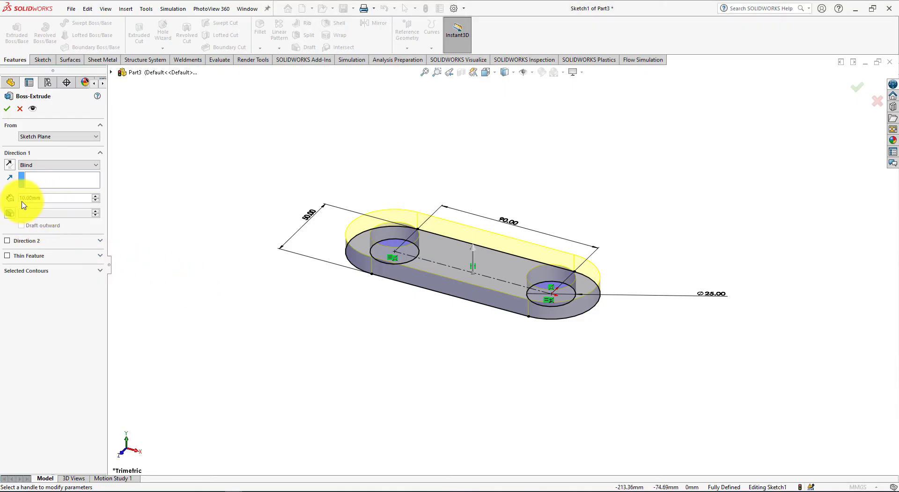
{"action": "left_click", "coordinate": [7, 109]}
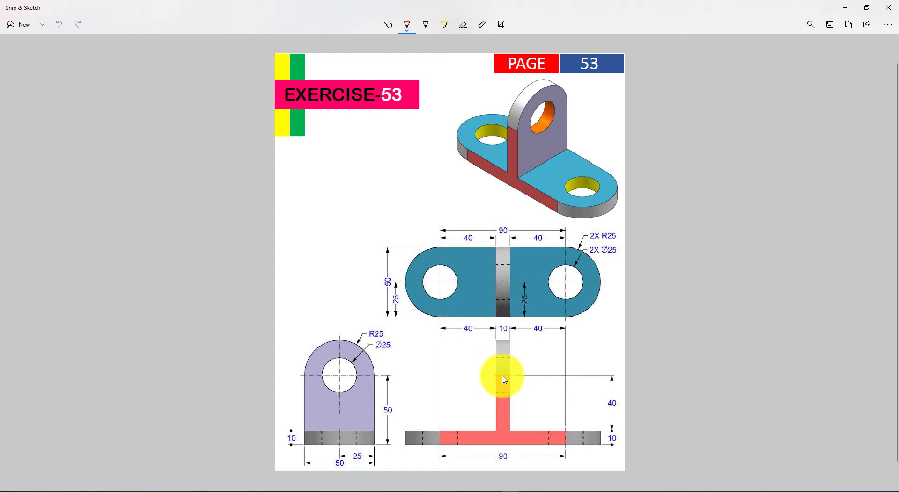
{"action": "mouse_move", "coordinate": [495, 462]}
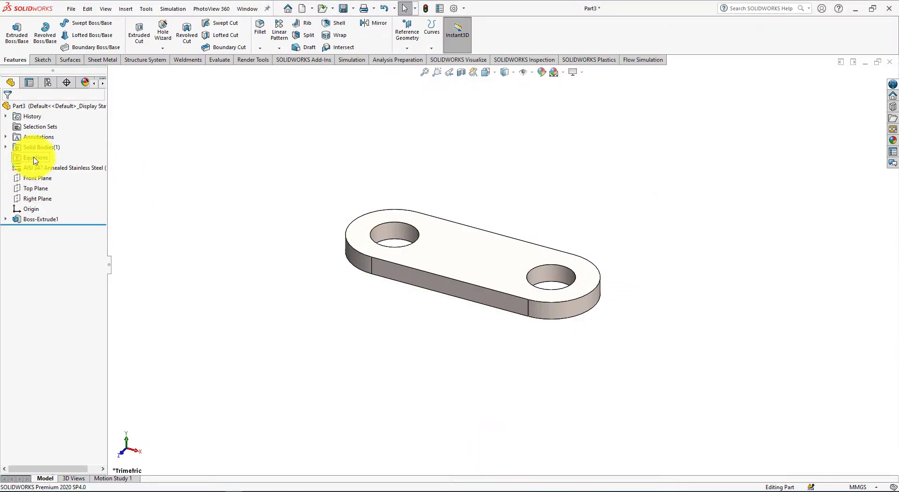
Select the Right Plane as the basis and open the Reference Geometry options
{"action": "left_click", "coordinate": [34, 188]}
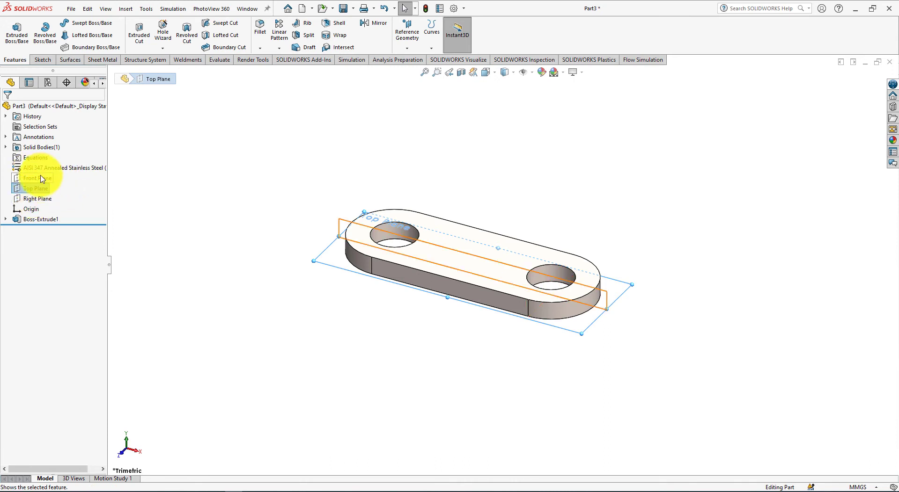
{"action": "left_click", "coordinate": [35, 198]}
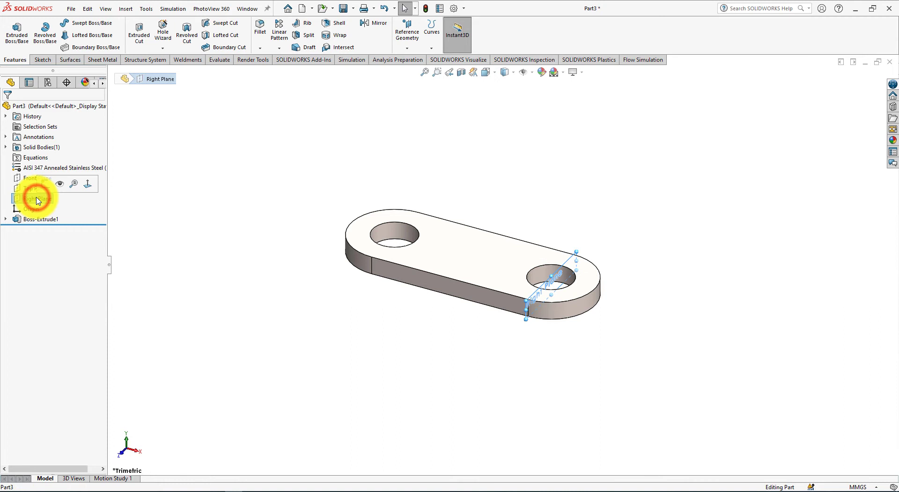
{"action": "left_click", "coordinate": [29, 199]}
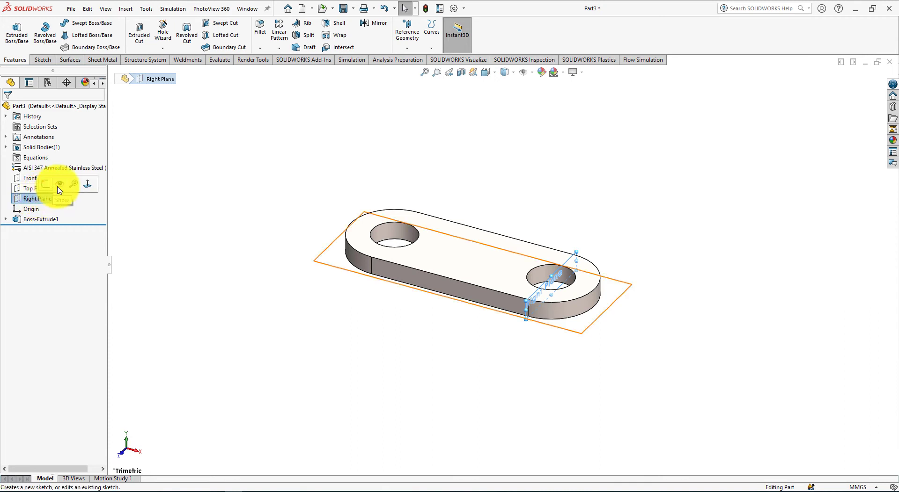
{"action": "left_click", "coordinate": [406, 29]}
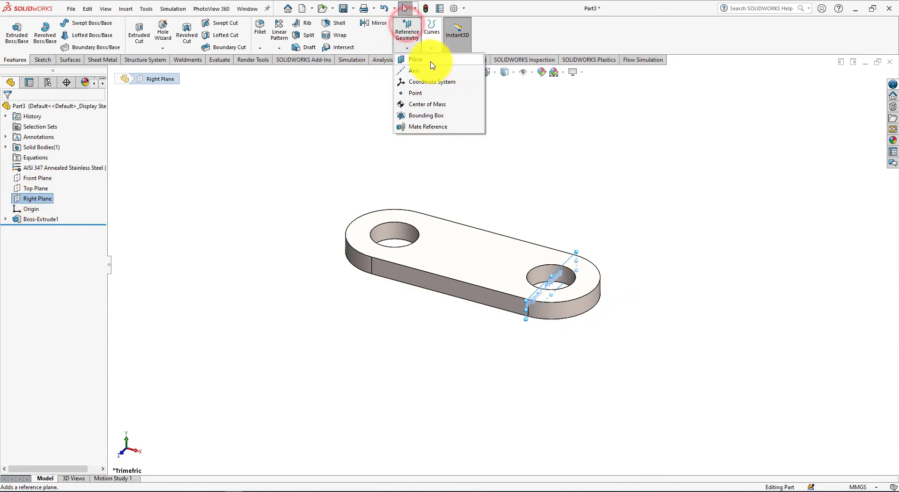
Create Plane1 parallel to Right Plane through the plate's long-edge midpoint
{"action": "left_click", "coordinate": [415, 59]}
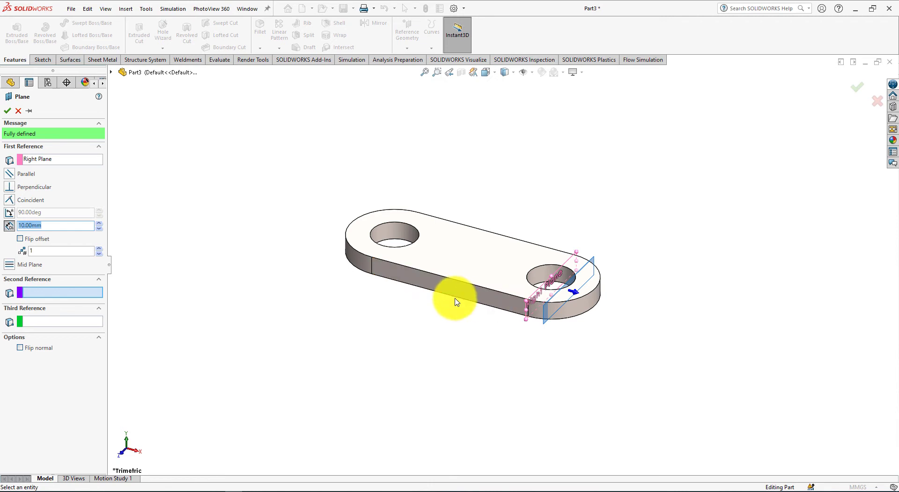
{"action": "left_click", "coordinate": [447, 300]}
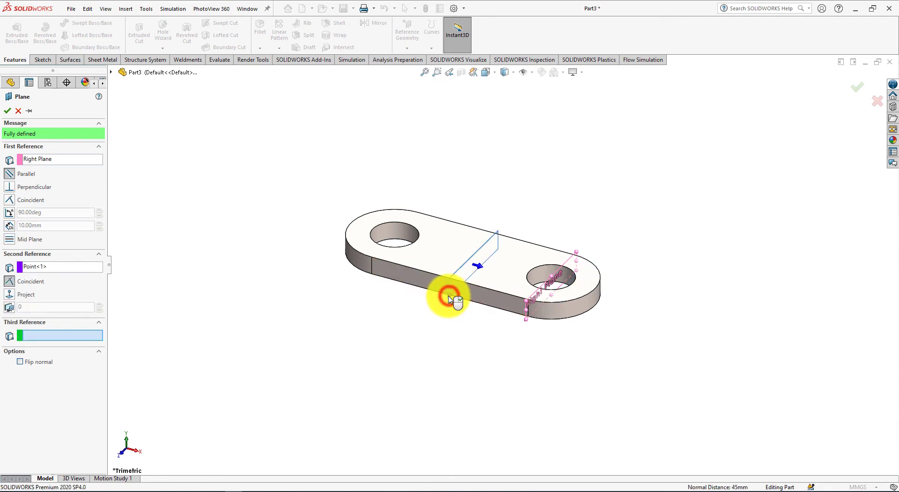
{"action": "mouse_move", "coordinate": [100, 227]}
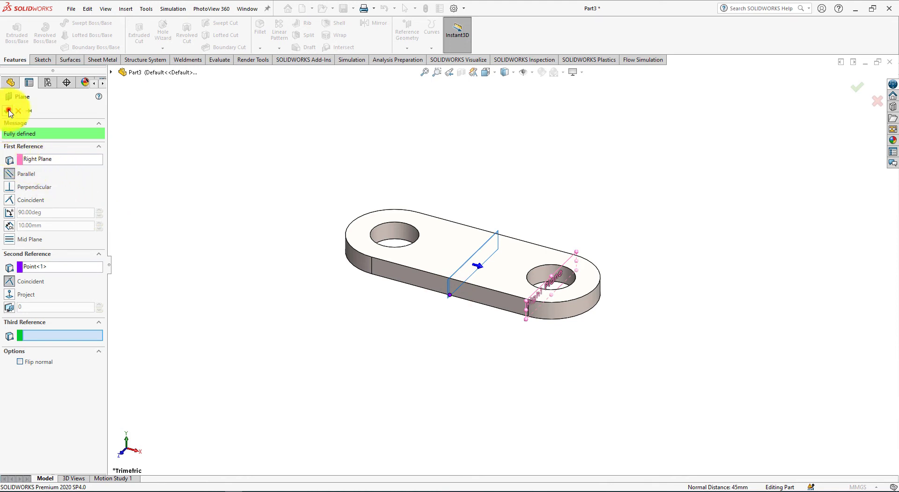
{"action": "left_click", "coordinate": [857, 87]}
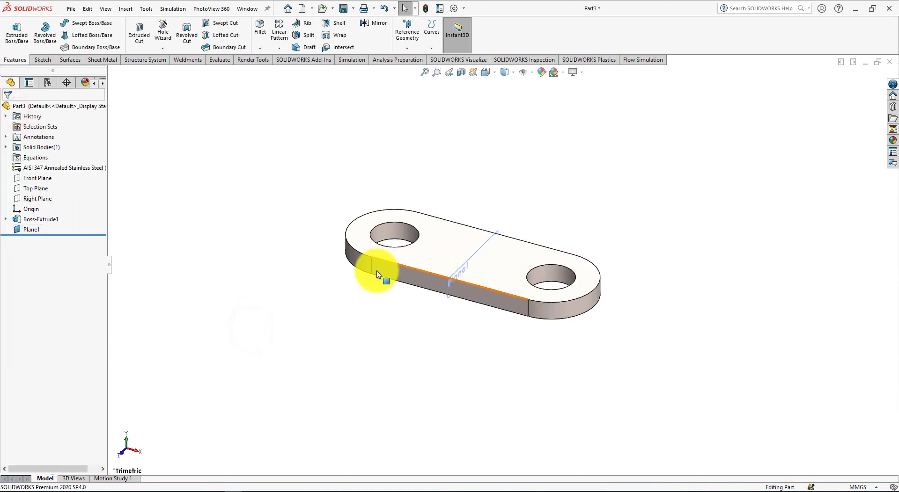
Select Plane1 and drag its handles to enlarge it
{"action": "left_click", "coordinate": [31, 229]}
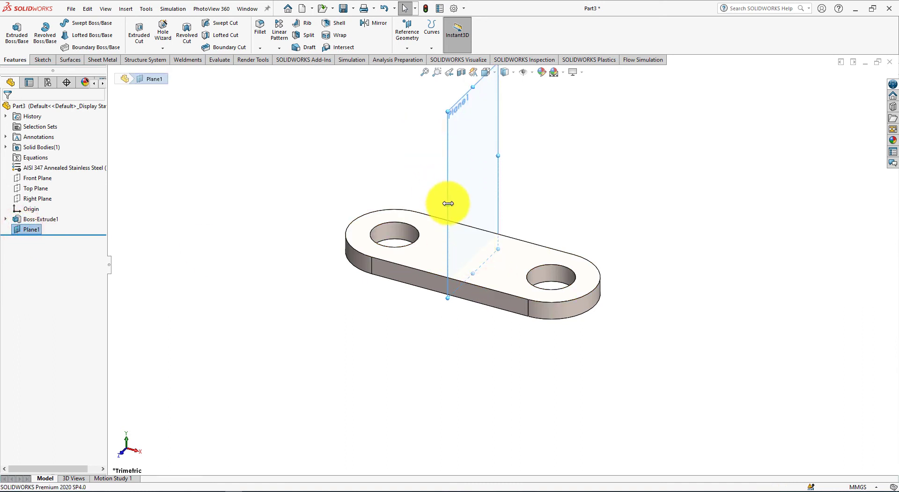
{"action": "left_click_drag", "start_coordinate": [448, 203], "coordinate": [511, 143]}
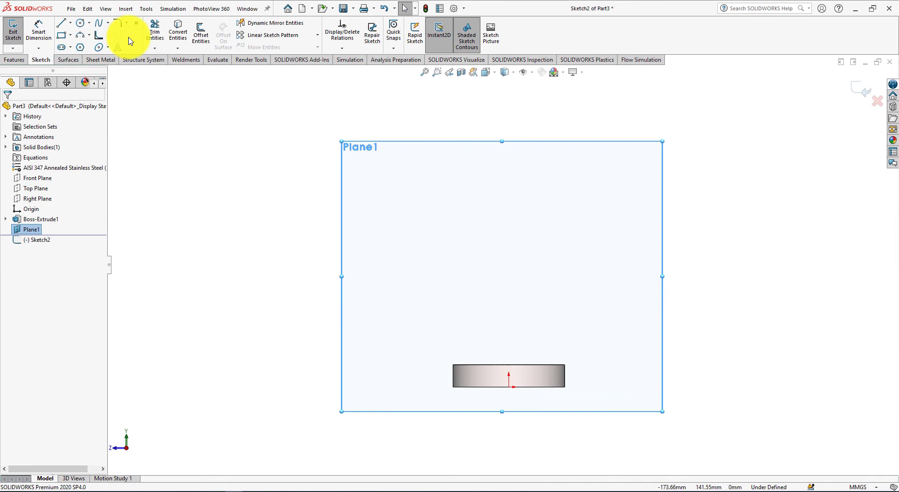
Convert the plate's top edge and draw two vertical lines rising from its ends
{"action": "left_click", "coordinate": [178, 30]}
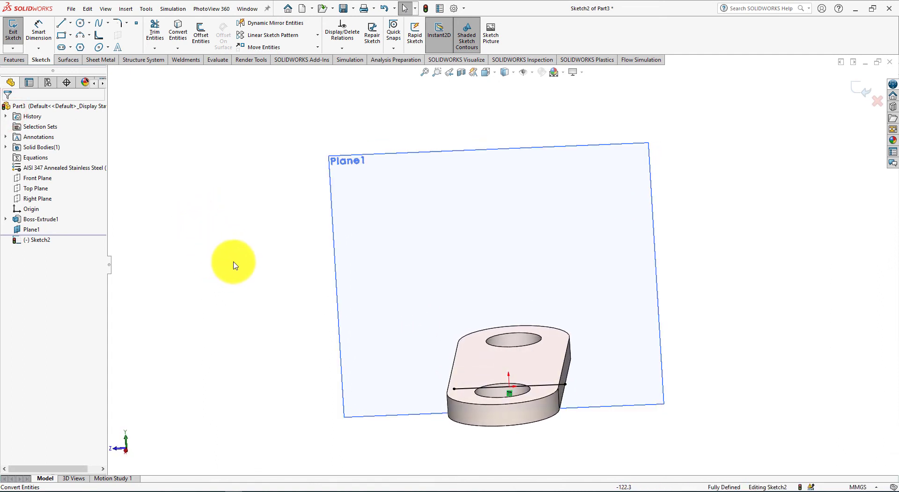
{"action": "left_click", "coordinate": [61, 22]}
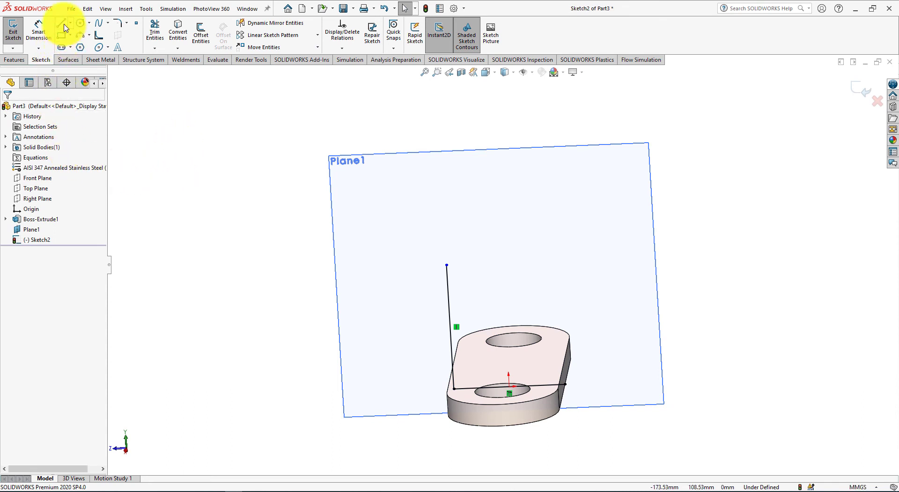
{"action": "left_click", "coordinate": [59, 24]}
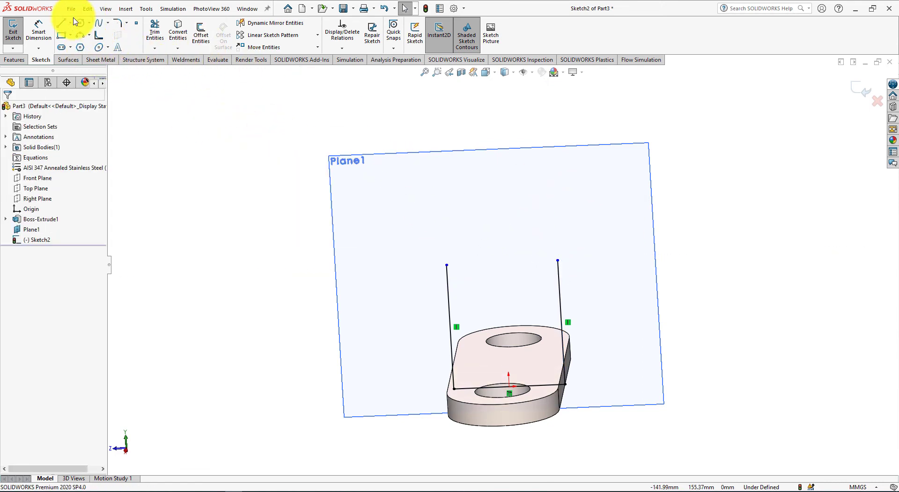
{"action": "mouse_move", "coordinate": [76, 32]}
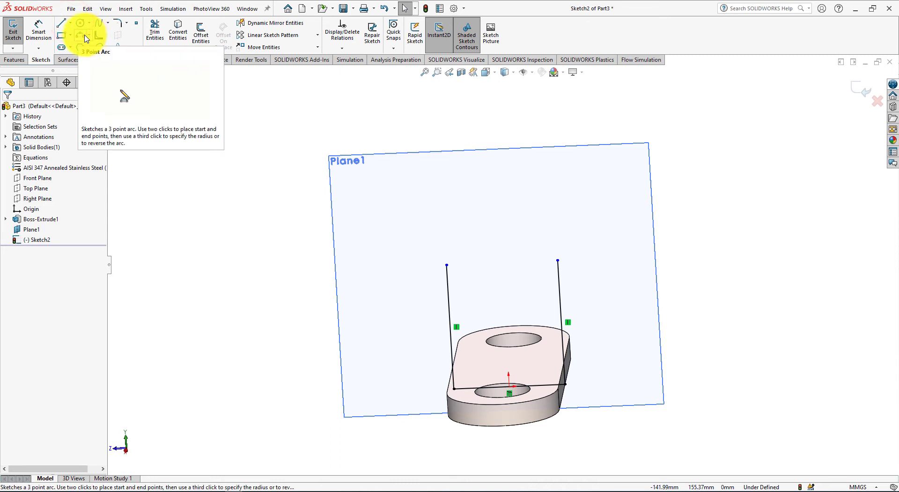
{"action": "left_click", "coordinate": [75, 34]}
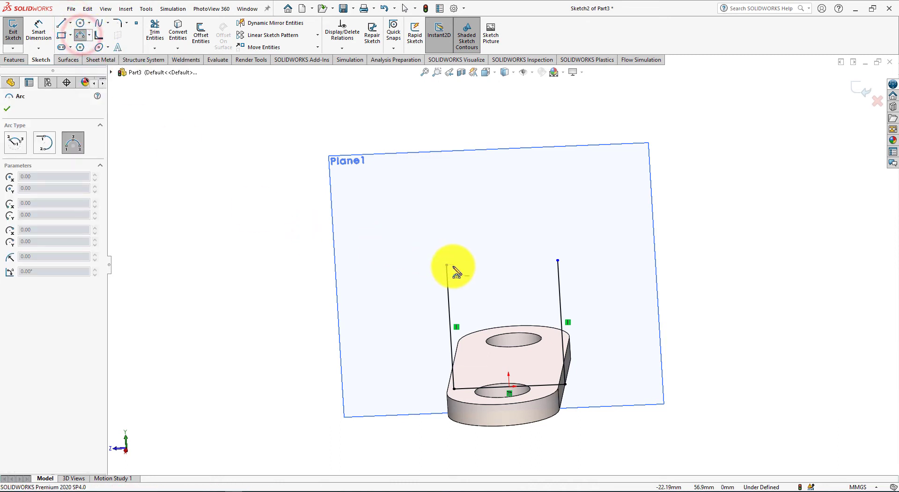
Close the lug outline with an R25 semicircular arc joining the two line tops
{"action": "left_click", "coordinate": [445, 266]}
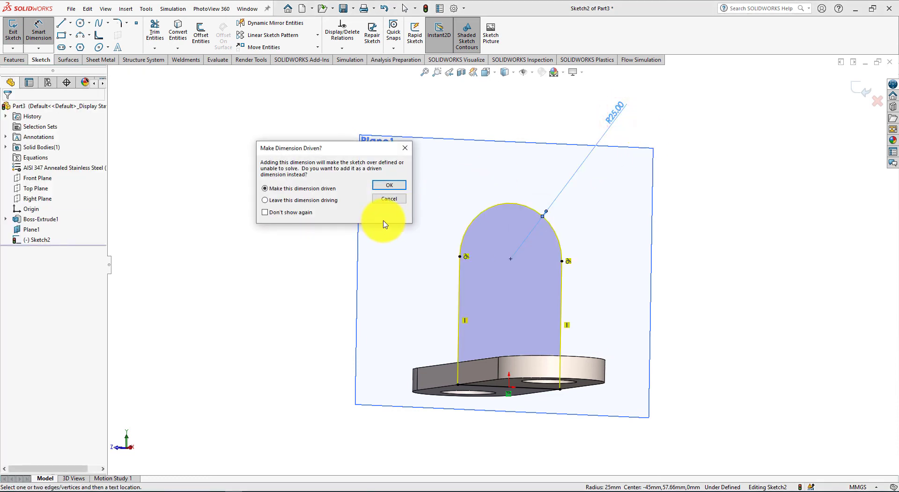
{"action": "mouse_move", "coordinate": [389, 197]}
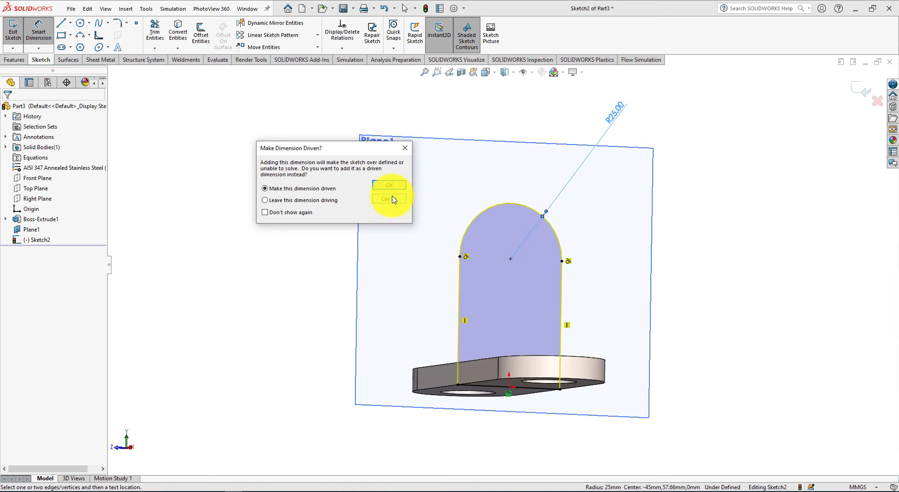
Cancel the Make Dimension Driven prompt, dropping the redundant arc radius dimension
{"action": "left_click", "coordinate": [388, 198]}
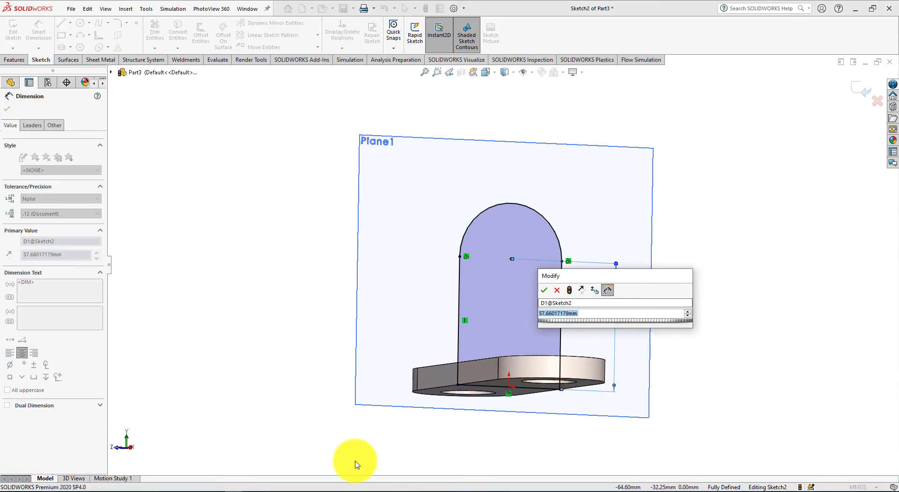
{"action": "mouse_move", "coordinate": [212, 489]}
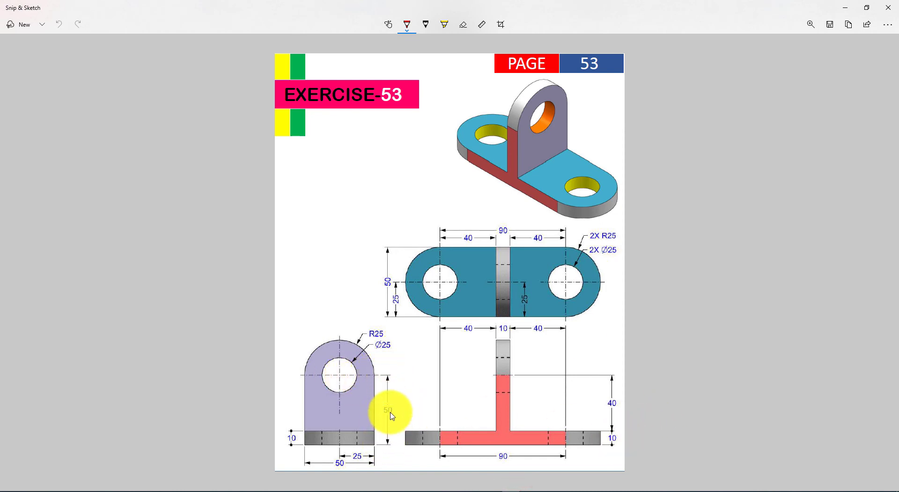
{"action": "mouse_move", "coordinate": [248, 484]}
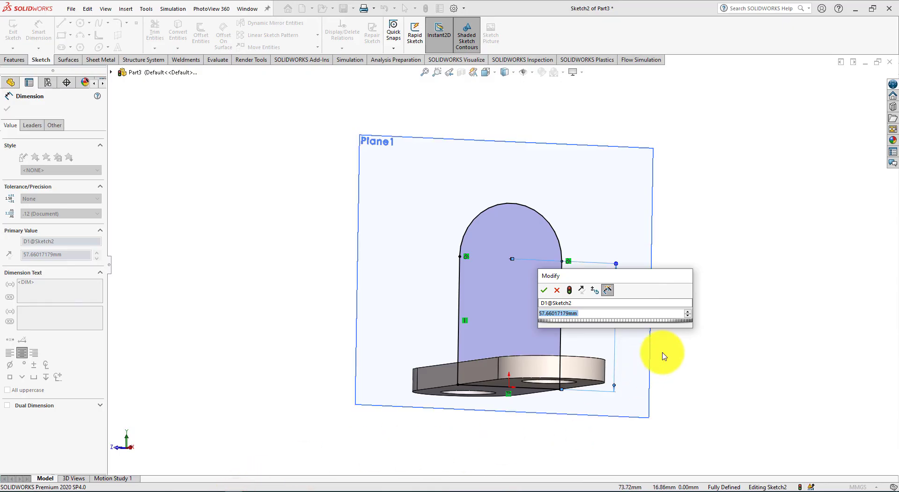
Set the lug's arc centre height above the plate bottom to 50 mm
{"action": "type", "text": "50"}
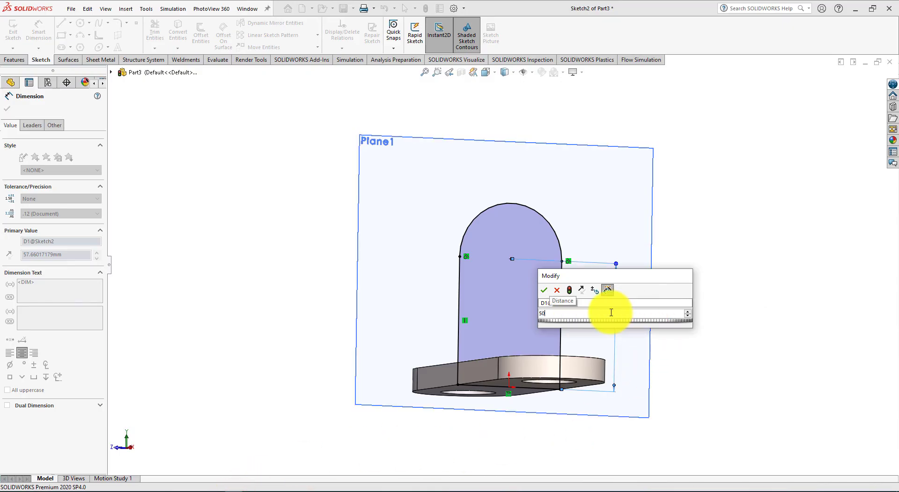
{"action": "left_click", "coordinate": [546, 290]}
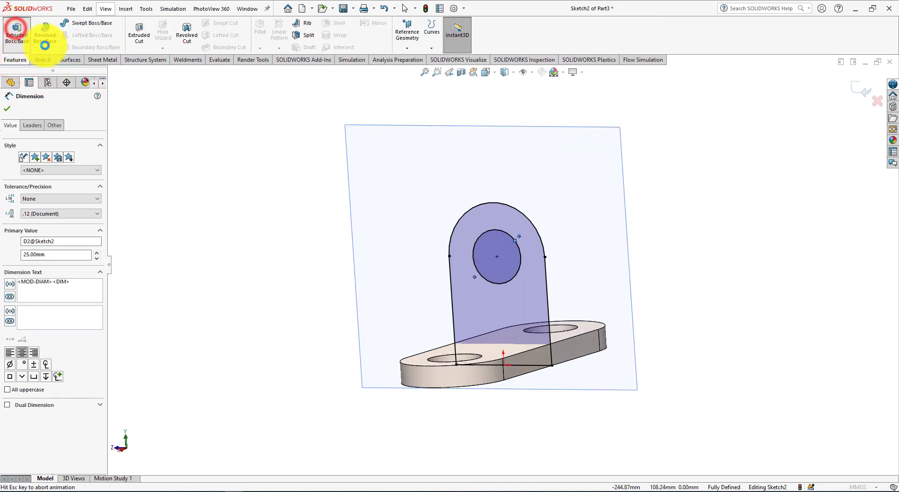
Start an Extruded Boss/Base on the lug sketch with its Ø25 hole circle
{"action": "left_click", "coordinate": [12, 29]}
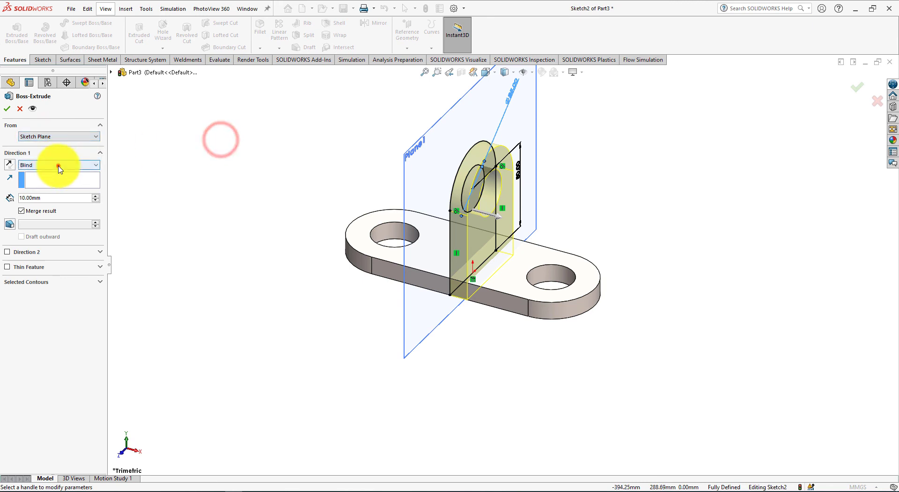
Extrude the lug Mid Plane with 10 mm depth and confirm
{"action": "left_click", "coordinate": [58, 165]}
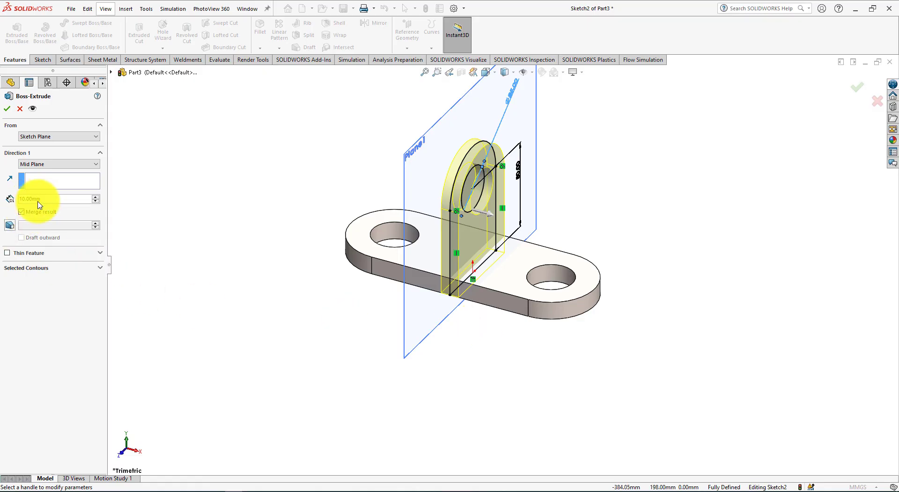
{"action": "left_click", "coordinate": [7, 109]}
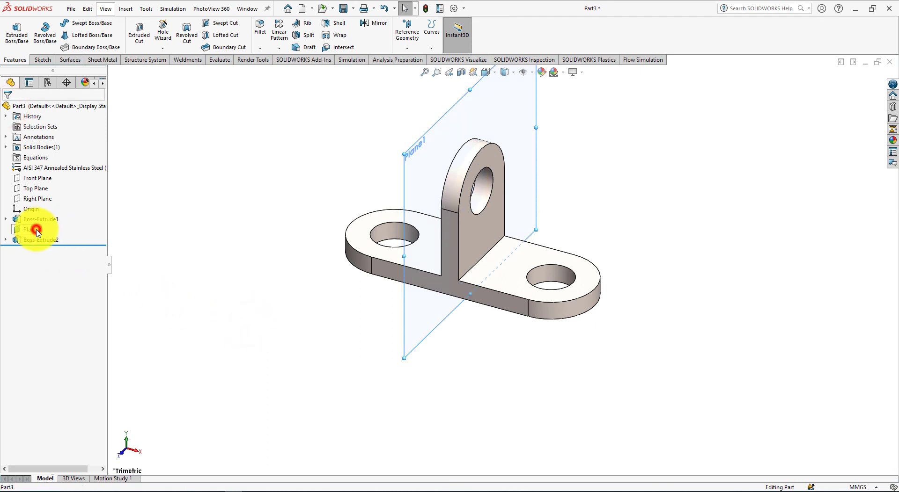
Hide Plane1, apply Chrome Stainless Steel, and switch to Motion Study 1
{"action": "left_click", "coordinate": [252, 370]}
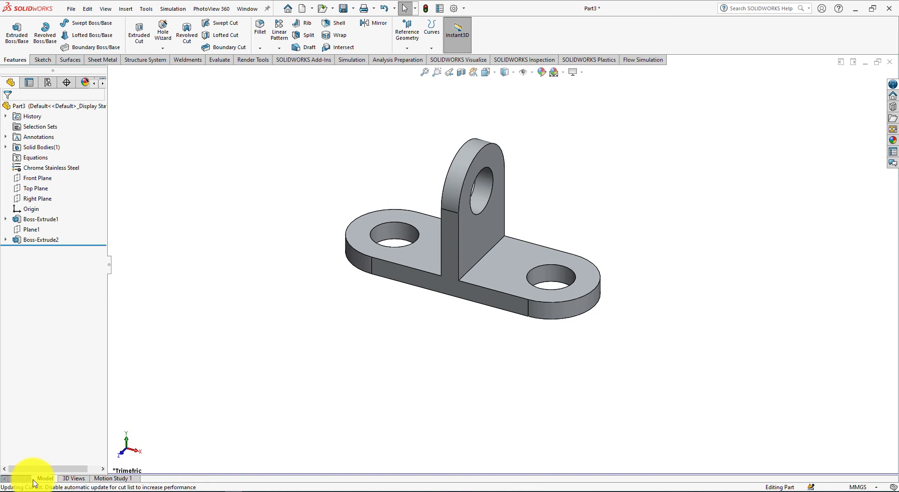
{"action": "left_click", "coordinate": [110, 479]}
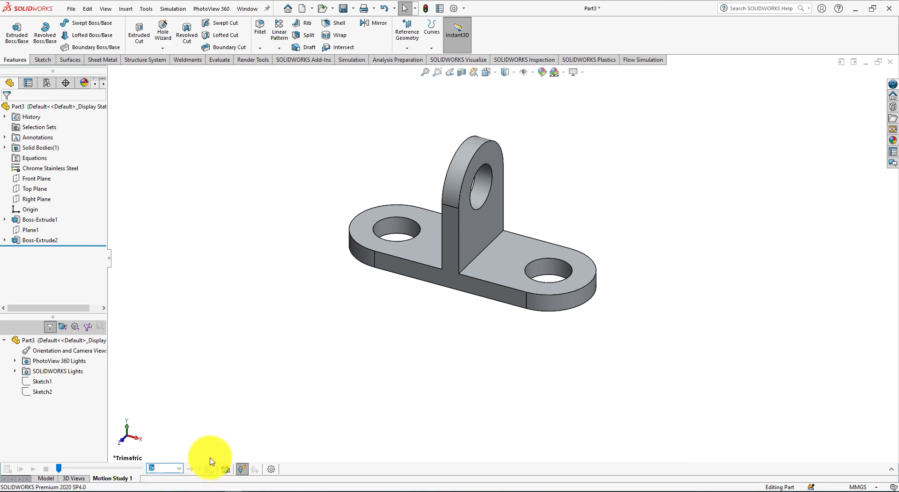
Use the Animation Wizard for one clockwise Y-axis rotation over 30 seconds
{"action": "left_click", "coordinate": [225, 469]}
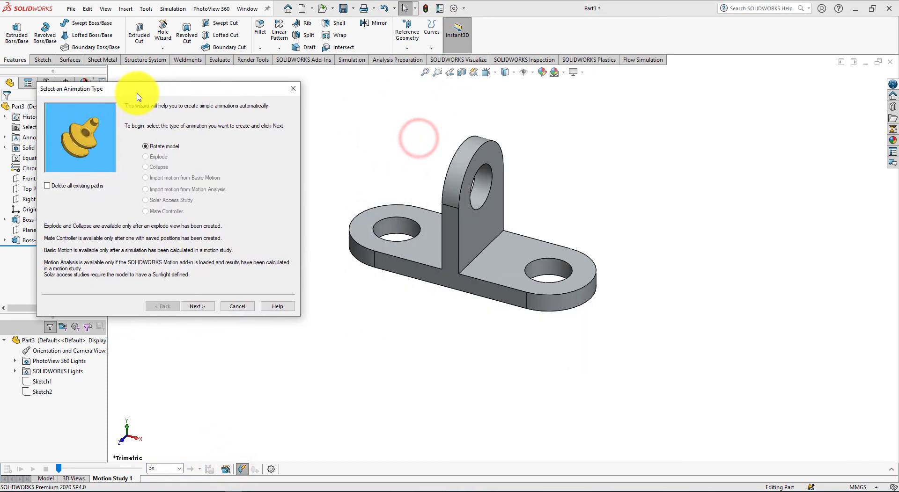
{"action": "left_click", "coordinate": [197, 306]}
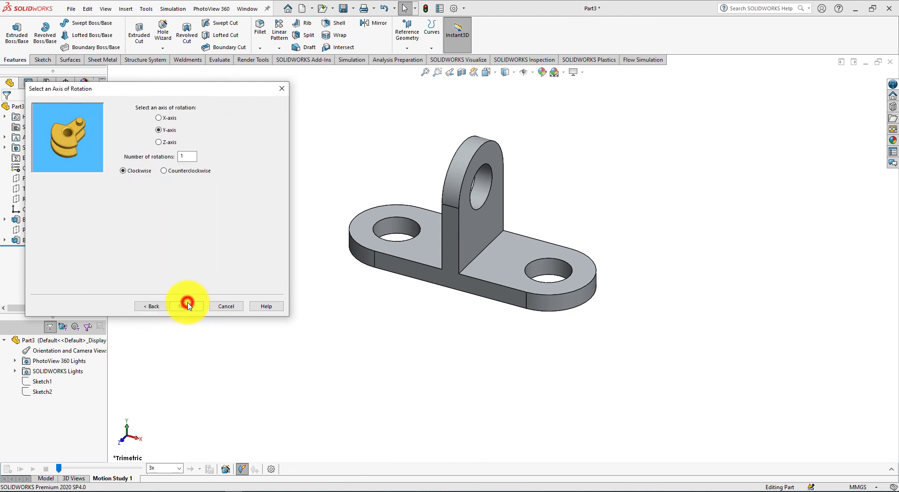
{"action": "left_click", "coordinate": [187, 306]}
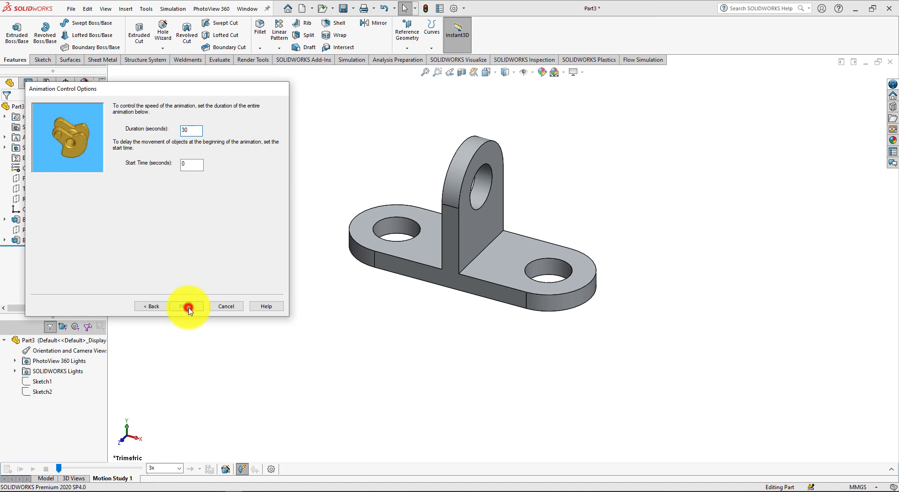
{"action": "left_click", "coordinate": [186, 306]}
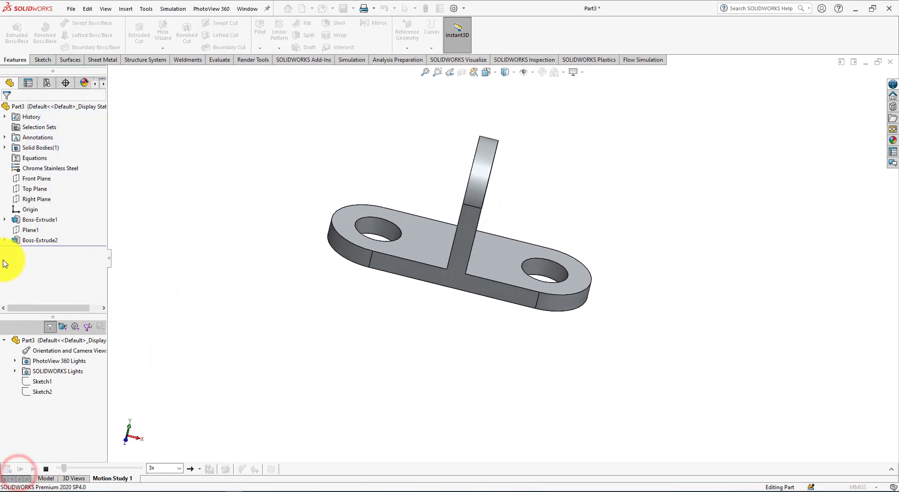